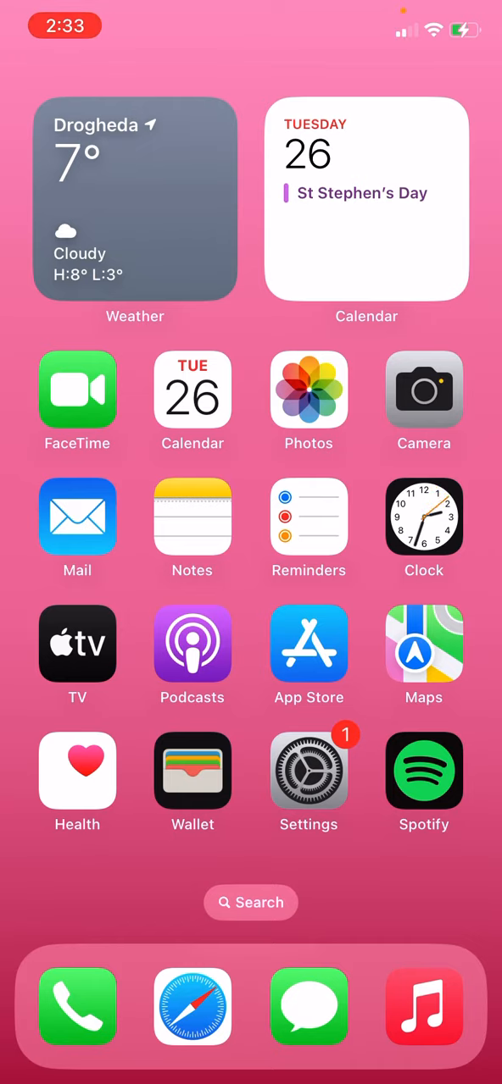
Move to the second home screen page and look over its apps.
scroll("left", 3)
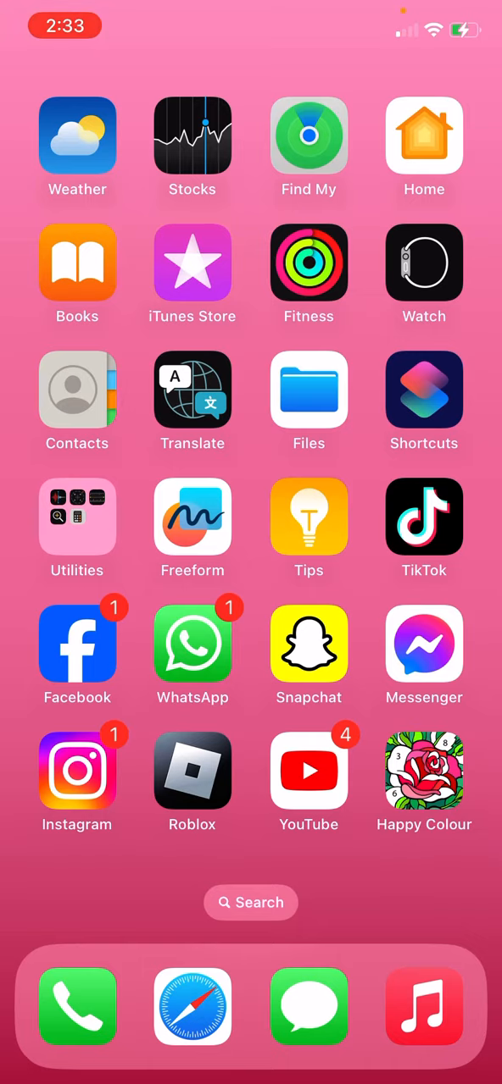
left_click(78, 517)
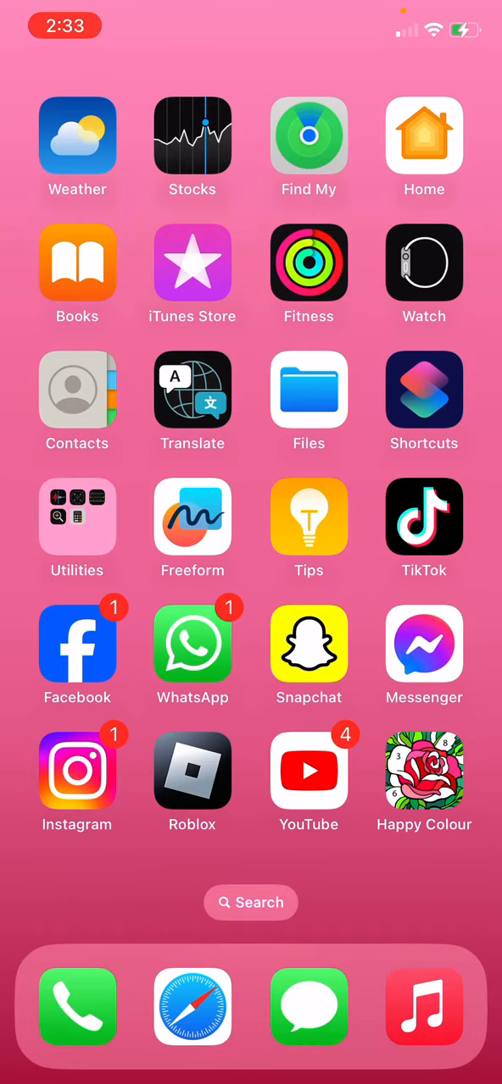
left_click(424, 517)
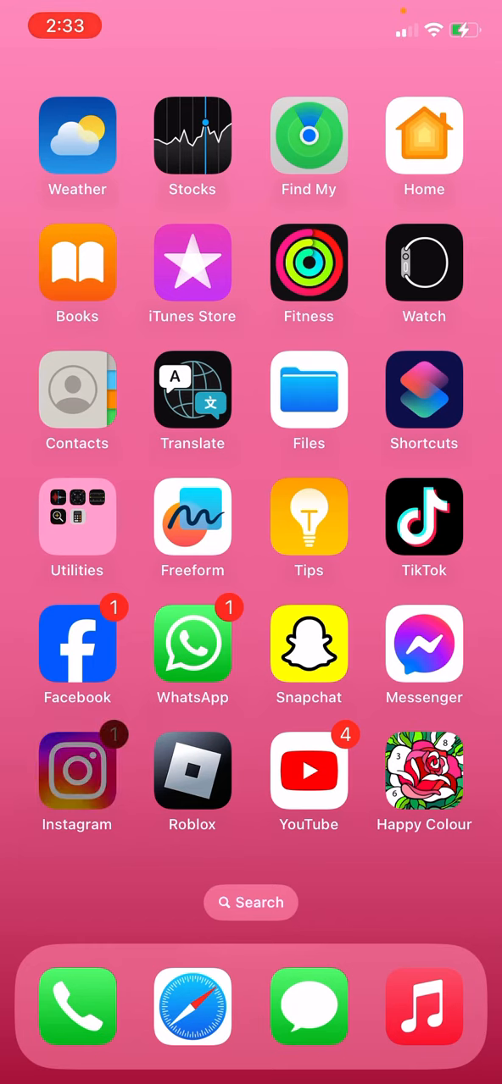
Briefly view the Roblox account home feed and return to the home screen.
left_click(78, 770)
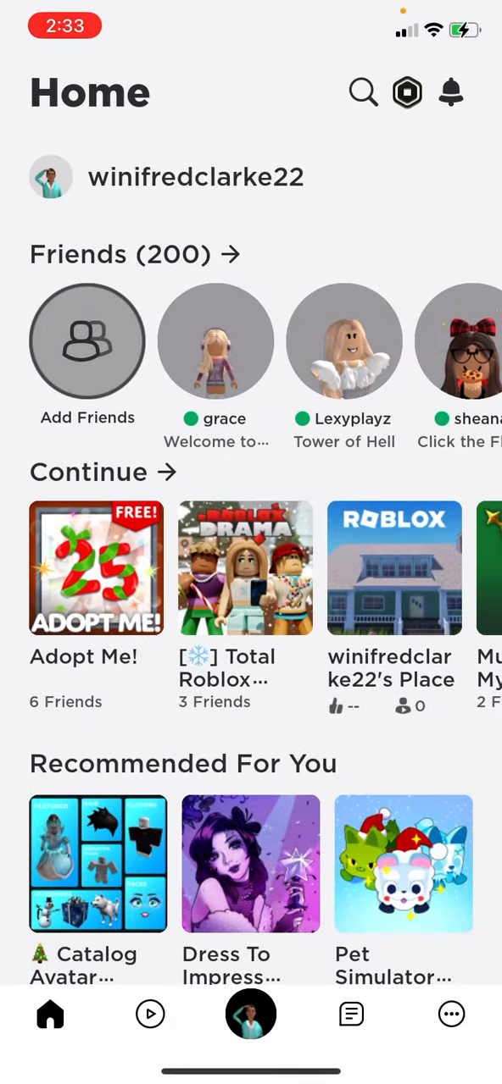
key("home")
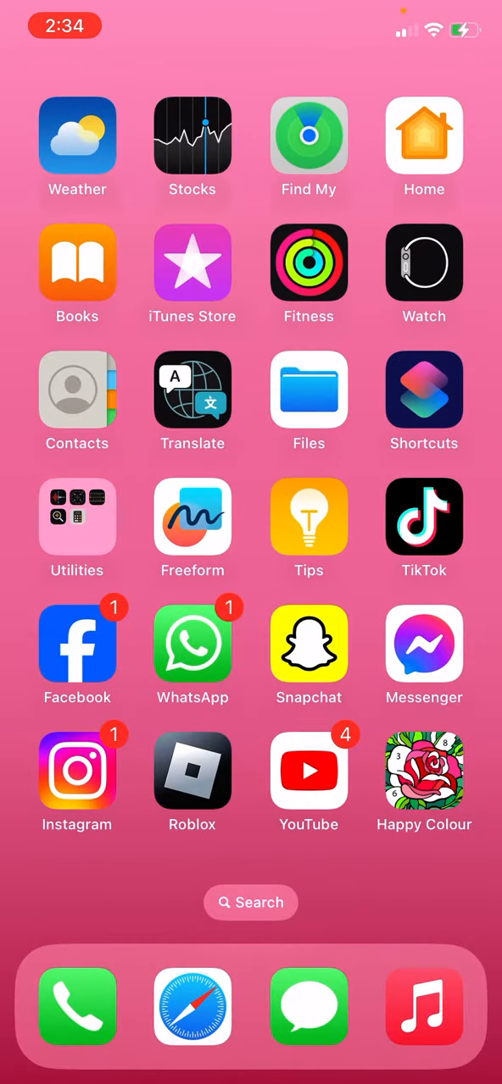
Briefly view the YouTube channel profile, then move on to the third home screen page.
left_click(308, 771)
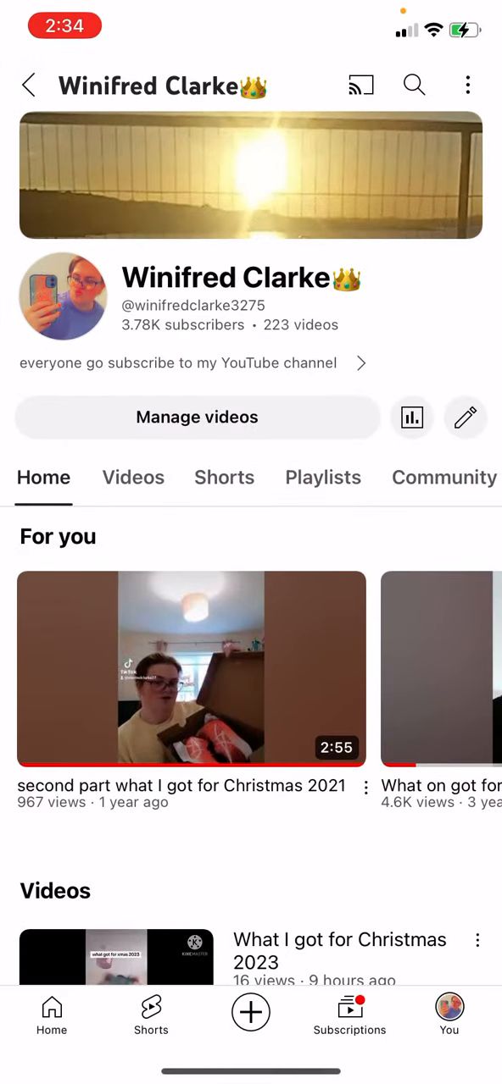
key("home")
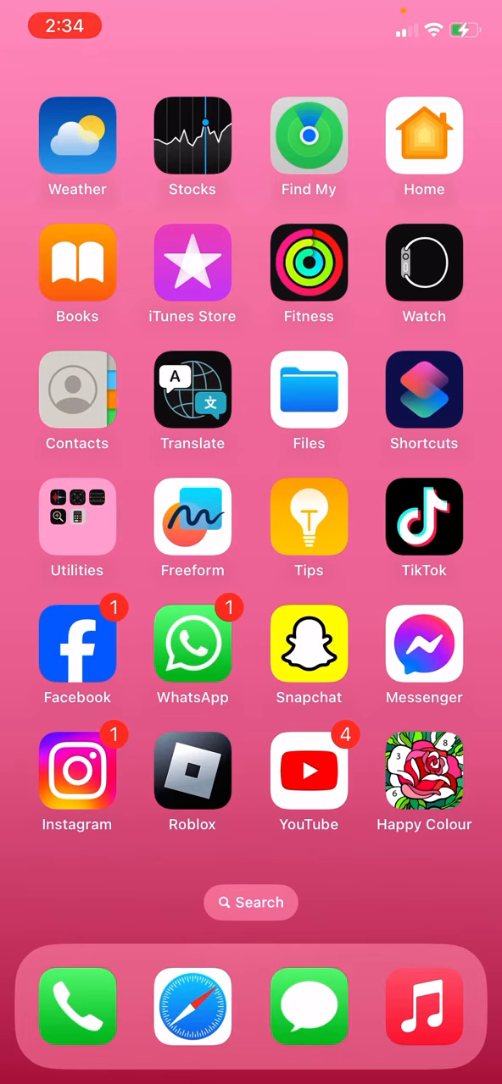
scroll("left", 3)
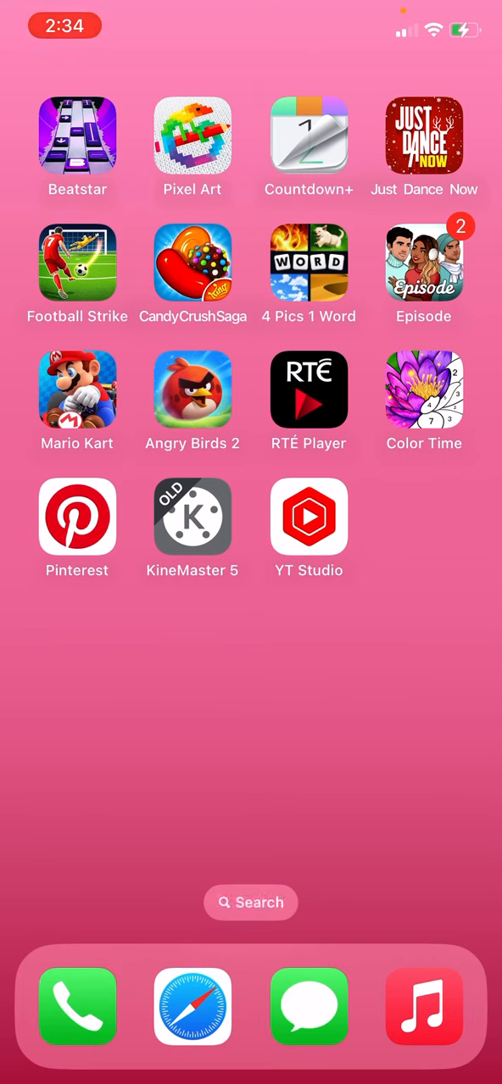